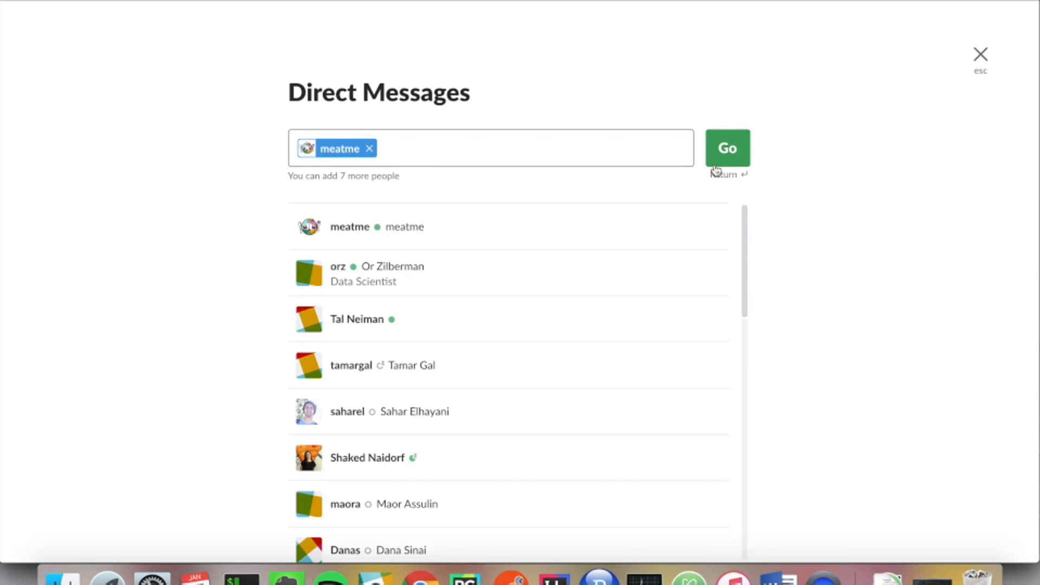
# Start the direct conversation with meatme and greet it with "hi".
pyautogui.click(727, 148)
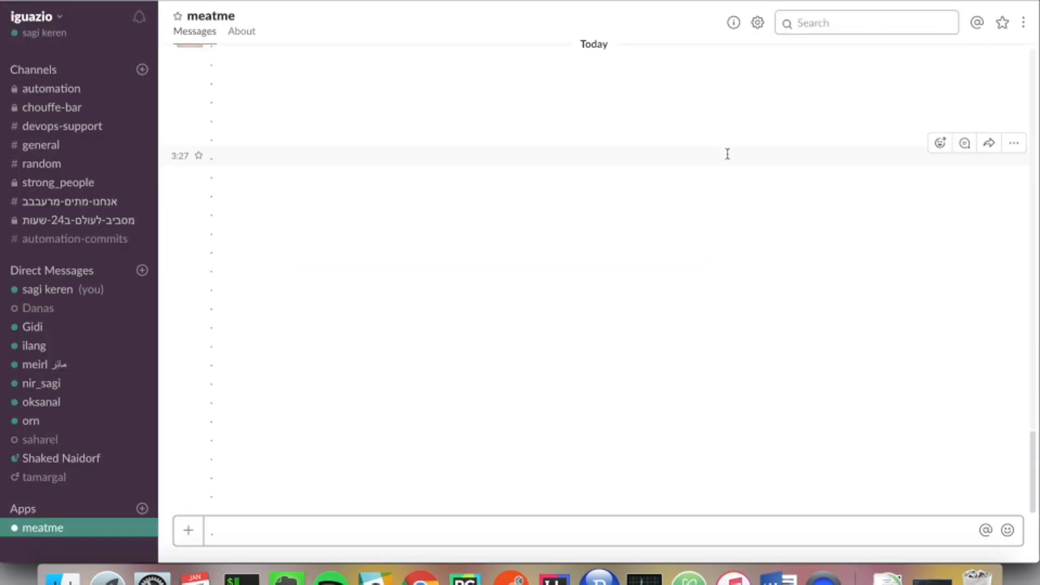
pyautogui.write('hi')
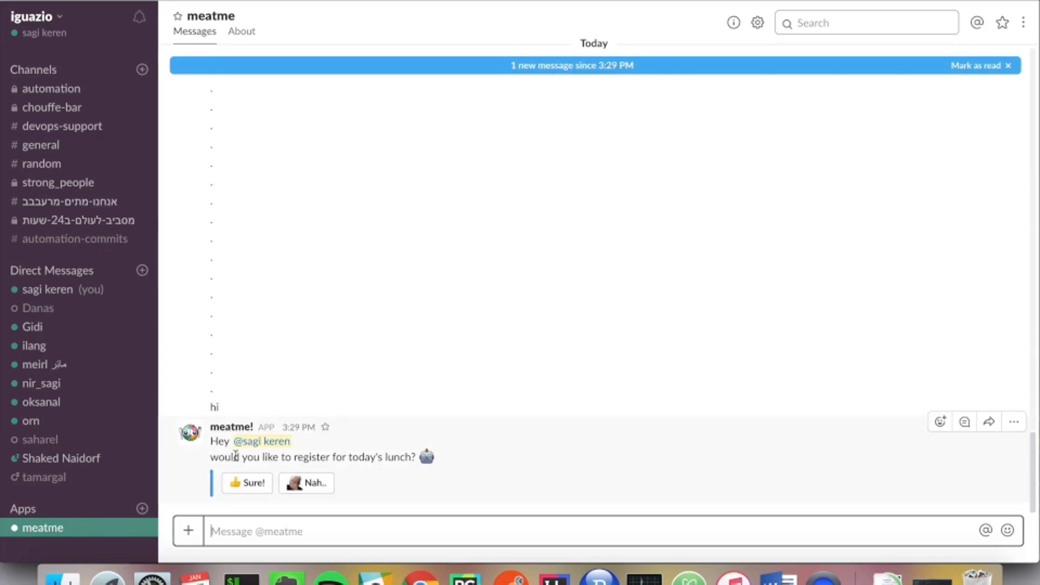
# Answer "Sure!" to meatme's offer to register for today's lunch.
pyautogui.click(974, 64)
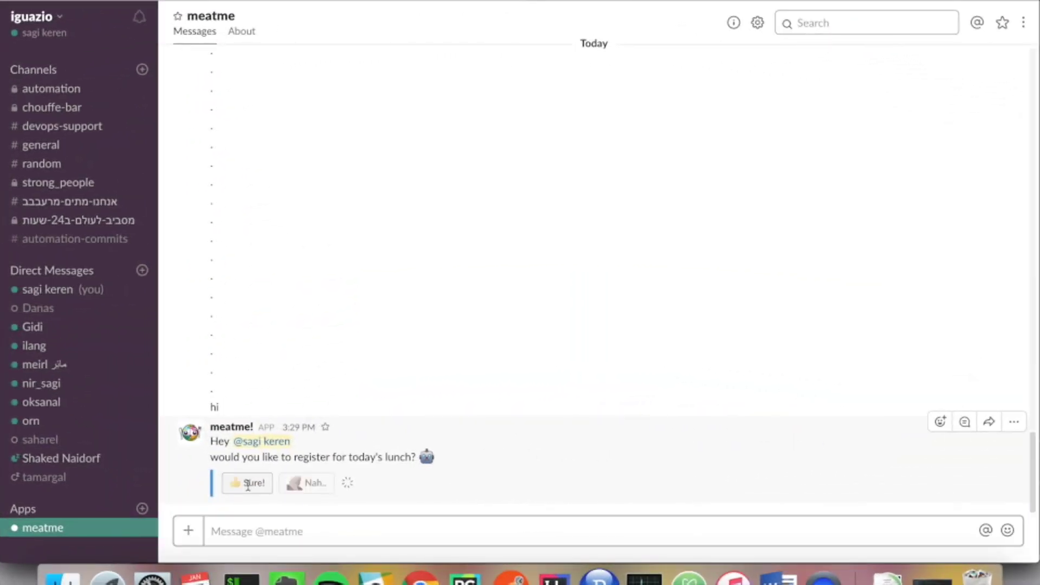
pyautogui.click(247, 482)
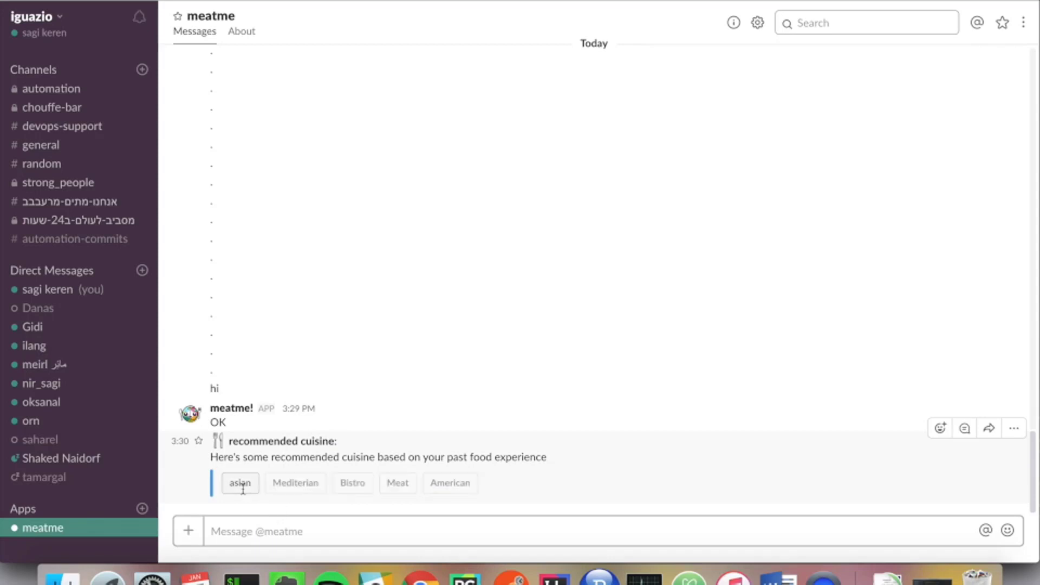
# Choose "asian" from meatme's recommended cuisines for lunch.
pyautogui.click(239, 482)
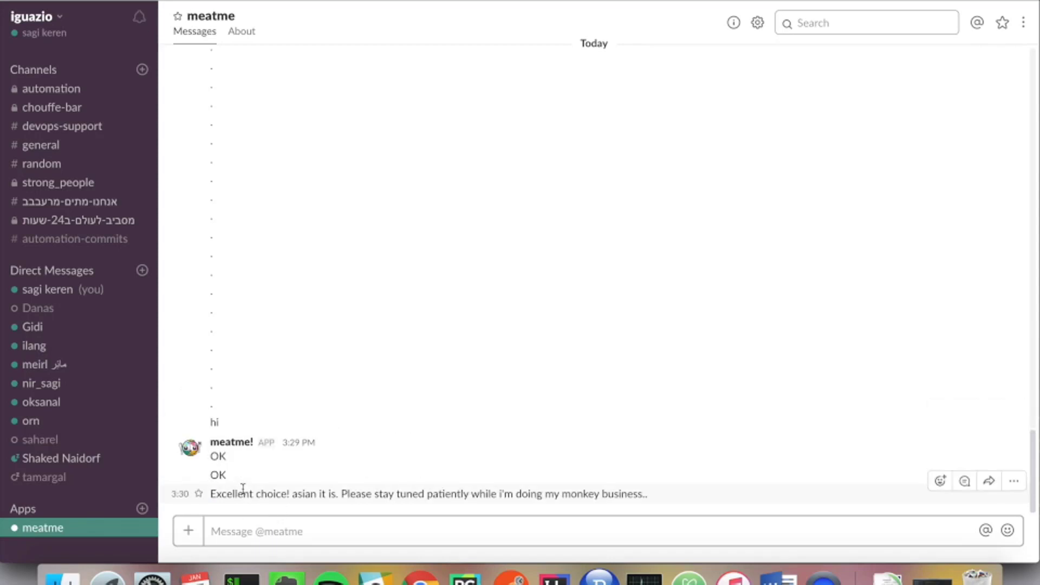
pyautogui.moveTo(211, 494); pyautogui.dragTo(459, 494)
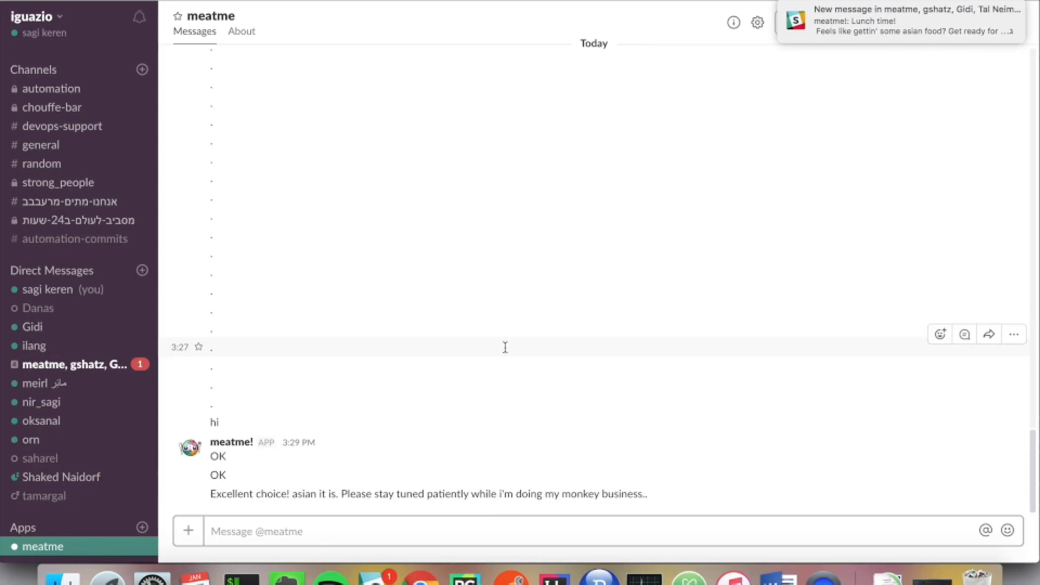
pyautogui.moveTo(66, 363)
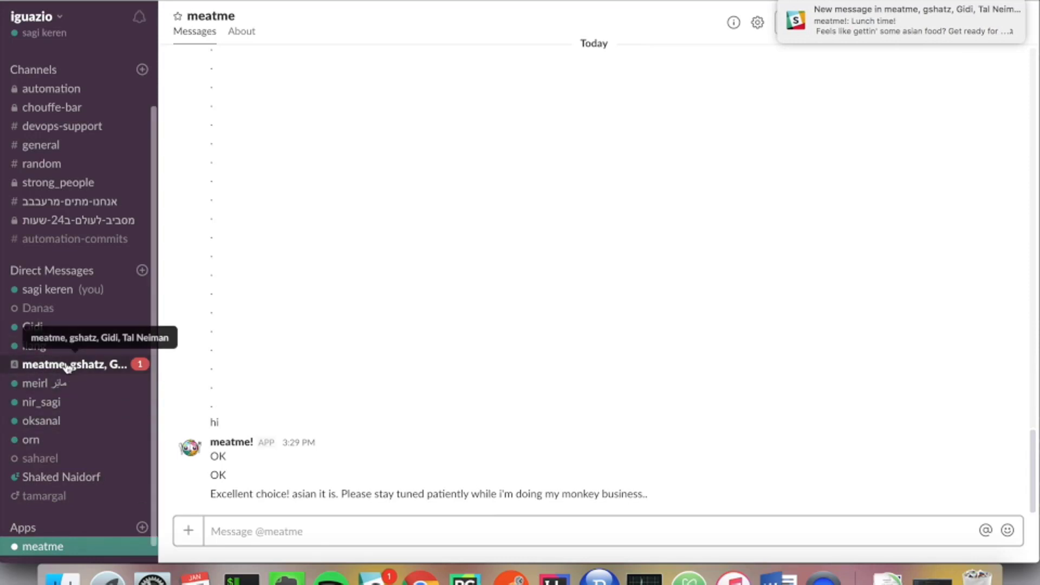
# Reply "thanks meatme!" in the new group lunch conversation.
pyautogui.click(74, 364)
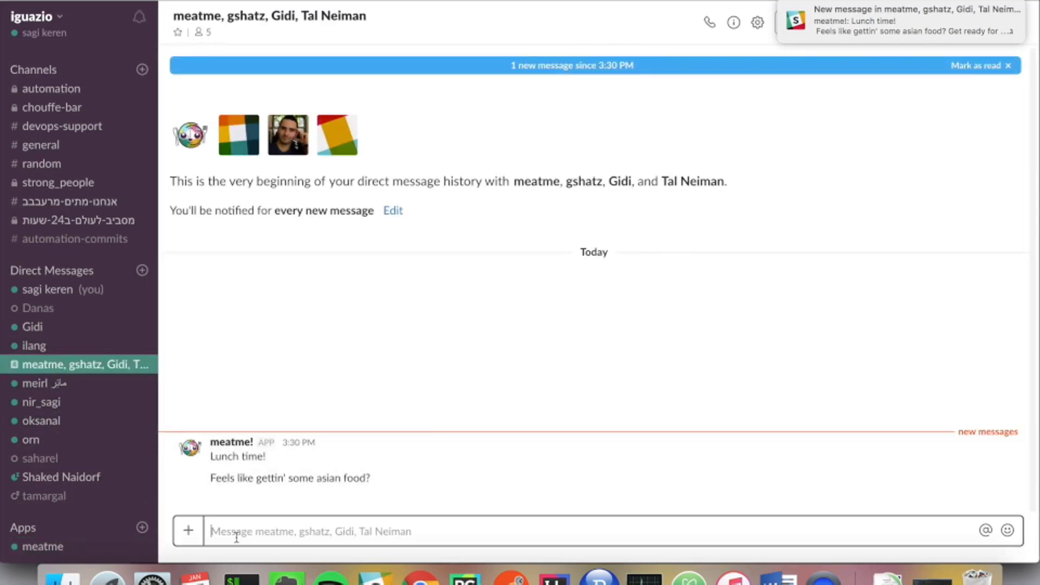
pyautogui.write('thanks meatm')
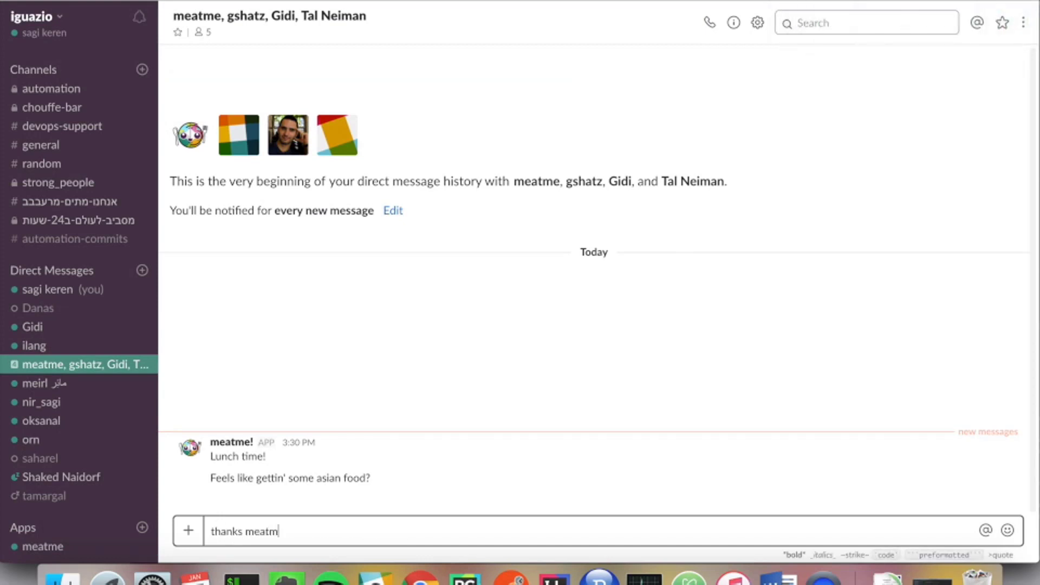
pyautogui.press('enter')
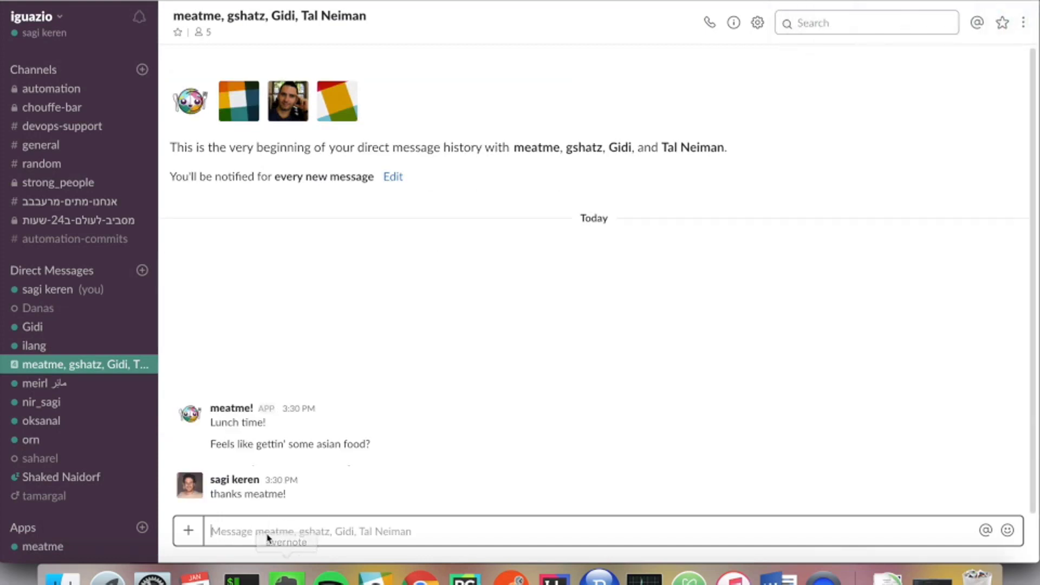